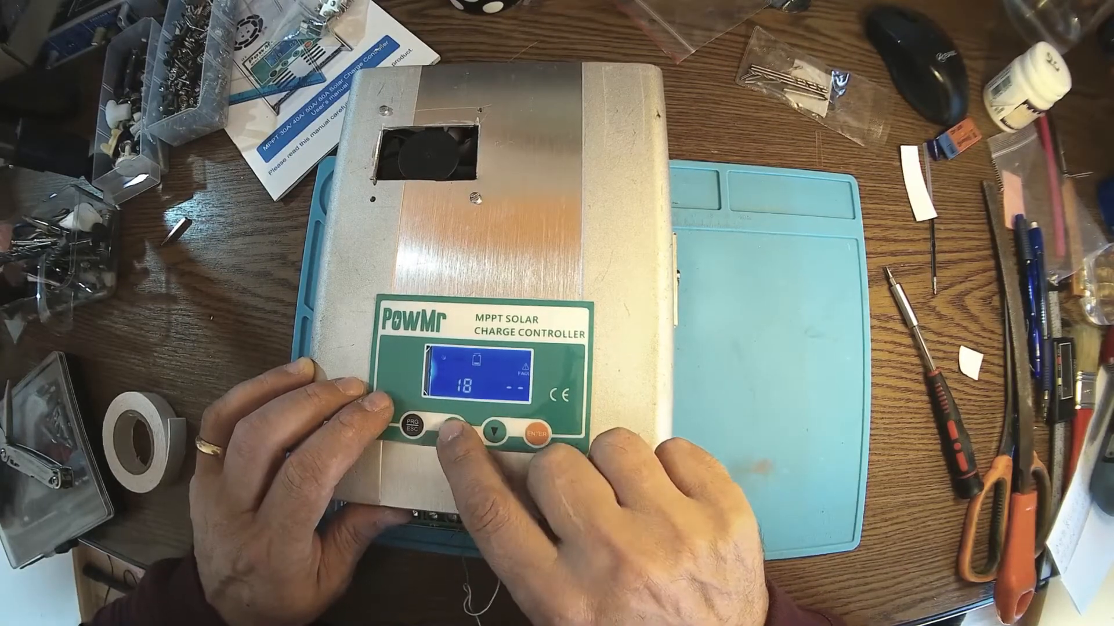
Step: Cycle the controller's LCD to show the temperature reading of 18
click(472, 431)
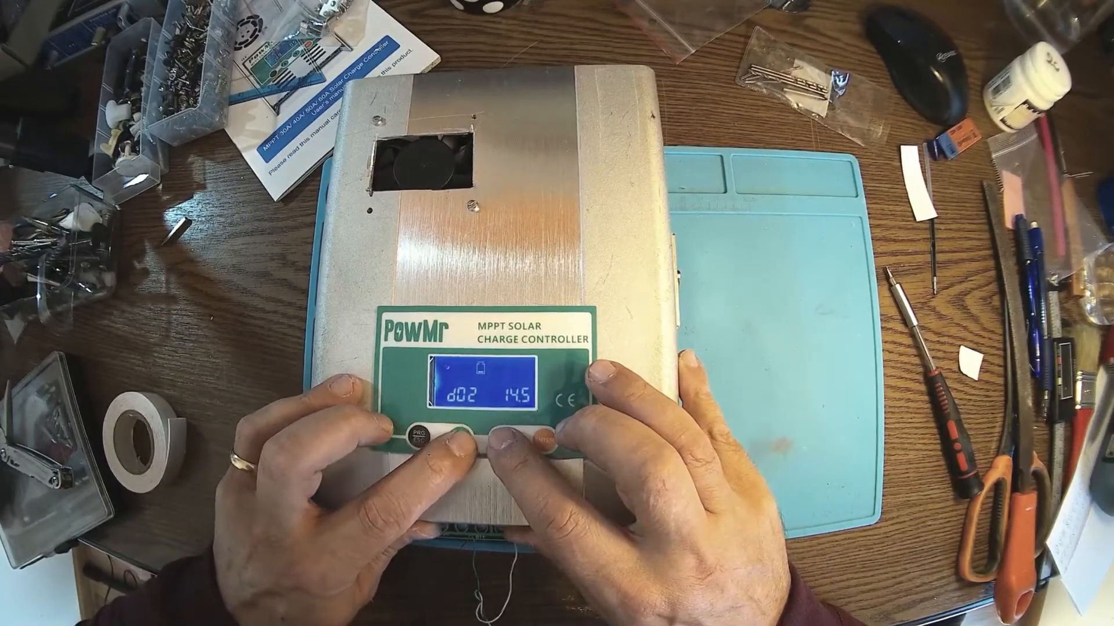
Step: Step the d-menu from d02 (14.5) down to d04, which reads 01
click(453, 439)
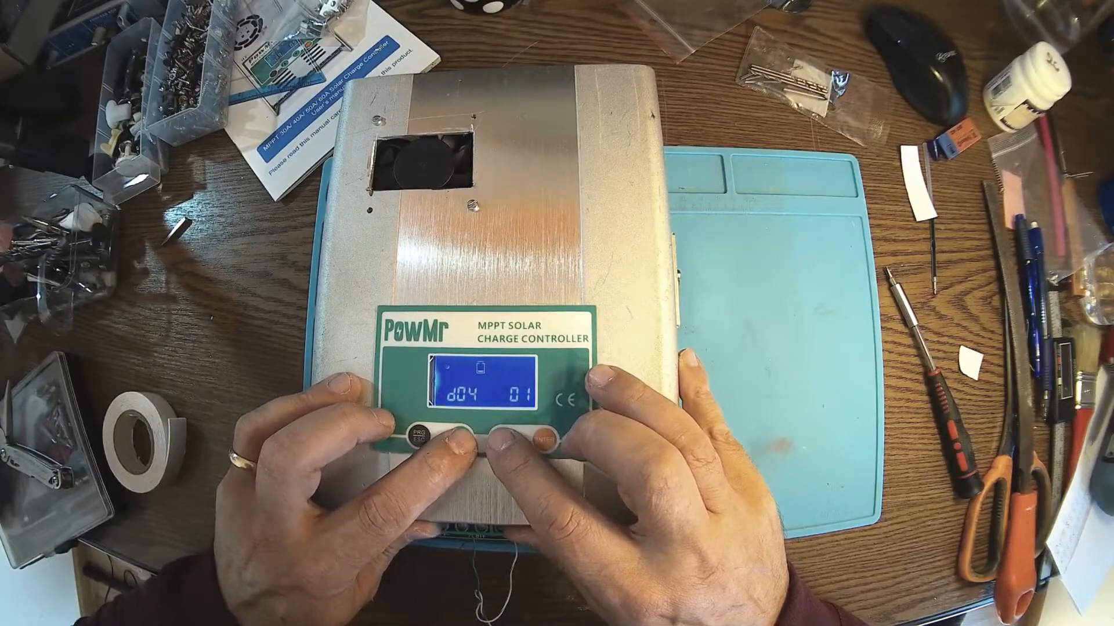